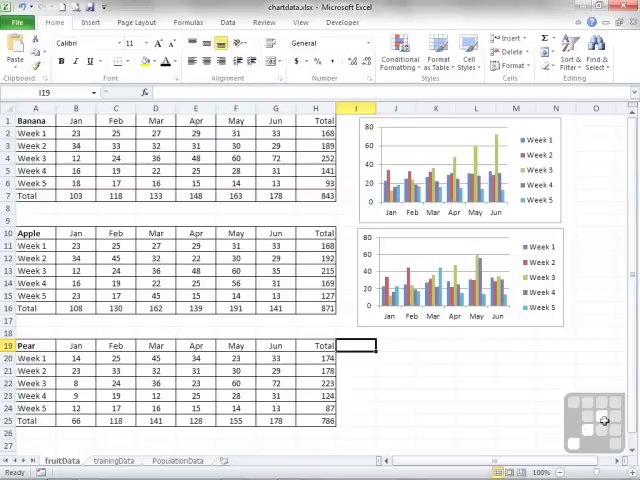
- Look over the population and training sheets, then select the Pear weekly data on fruitData
{"action": "left_click", "coordinate": [181, 460]}
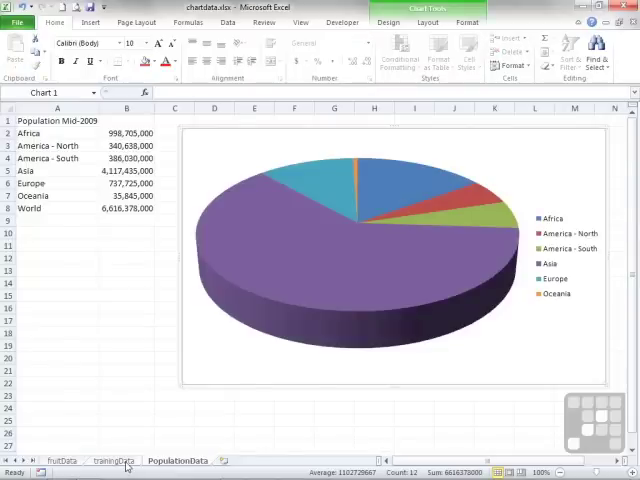
{"action": "left_click", "coordinate": [62, 460]}
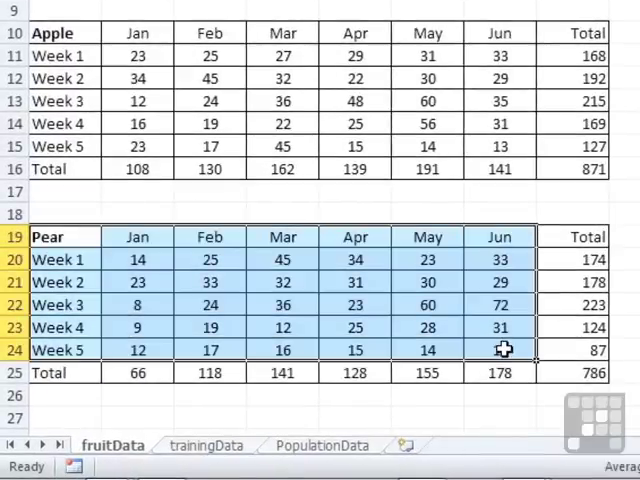
{"action": "left_click", "coordinate": [500, 349]}
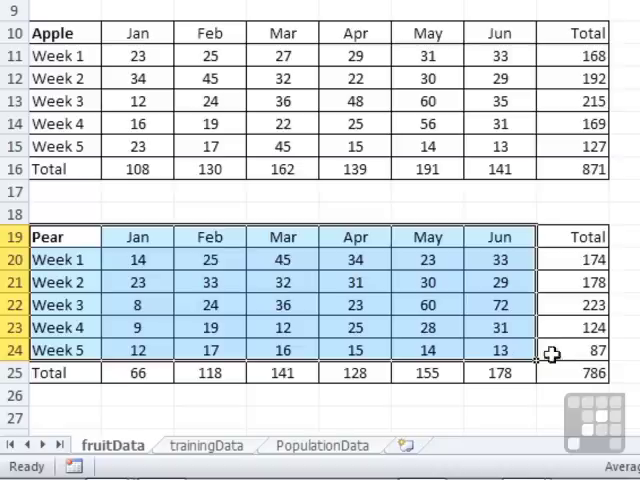
{"action": "mouse_move", "coordinate": [622, 357]}
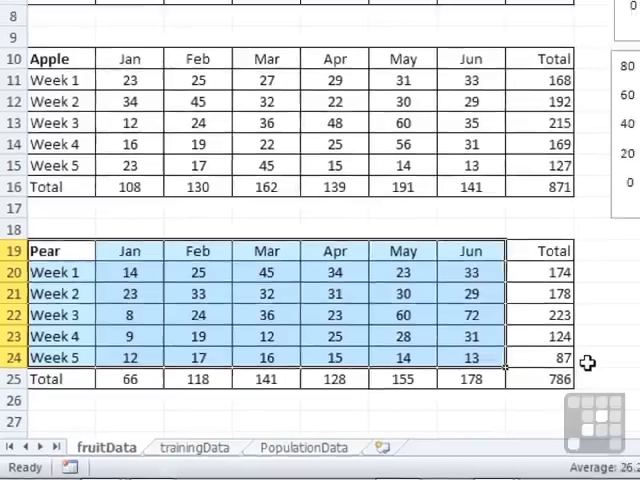
- Chart the Pear weekly figures on a new chart sheet with F11 and return to fruitData
{"action": "key", "text": "f11"}
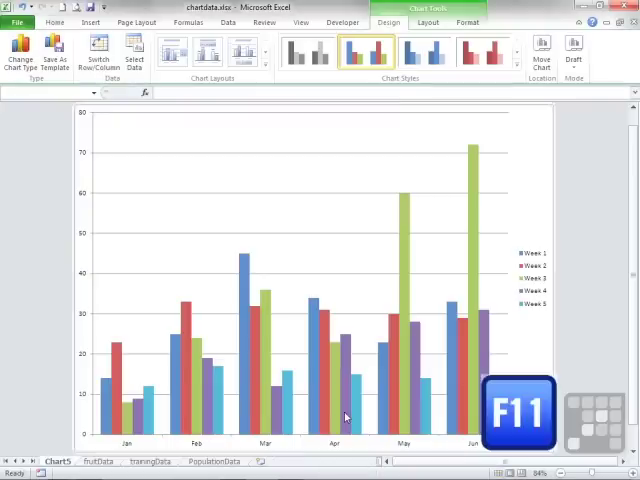
{"action": "mouse_move", "coordinate": [345, 415]}
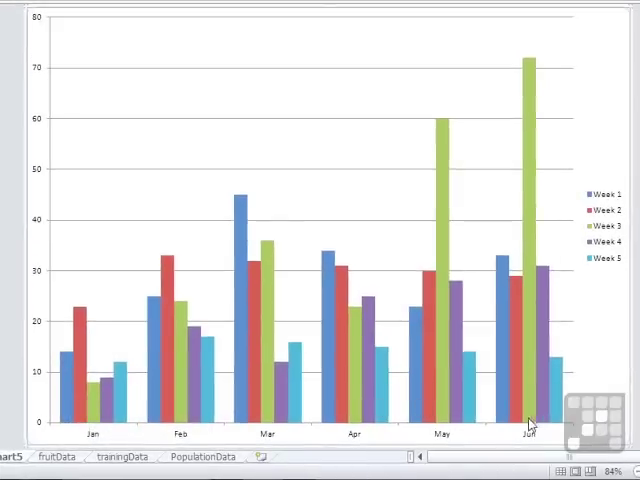
{"action": "mouse_move", "coordinate": [595, 280]}
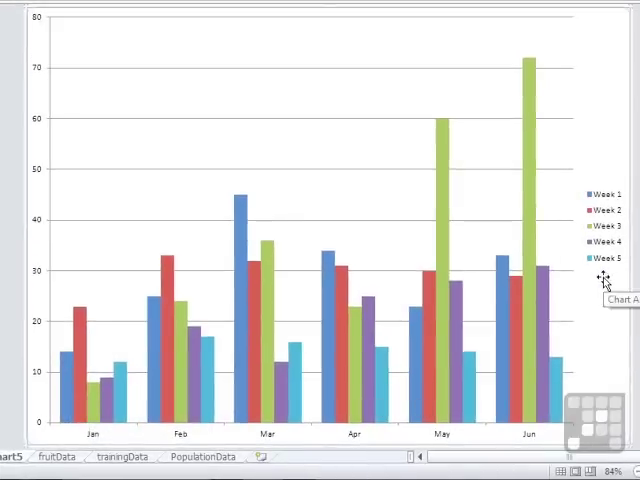
{"action": "left_click", "coordinate": [58, 456]}
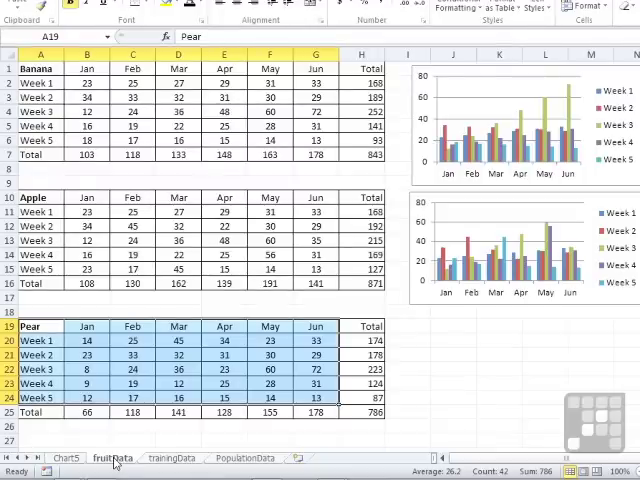
- Scroll the sheet while renaming the Chart5 pear chart sheet to PearData
{"action": "scroll", "scroll_direction": "down", "scroll_amount": 3}
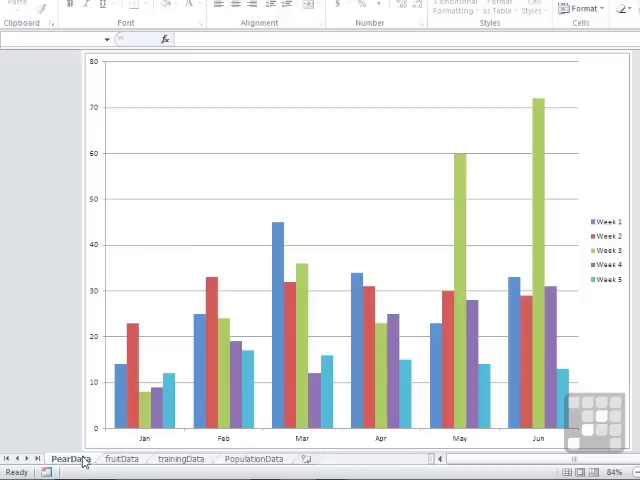
{"action": "mouse_move", "coordinate": [122, 466]}
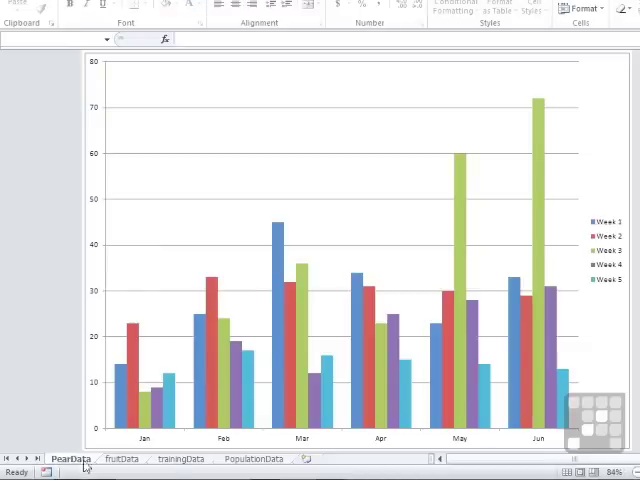
- Select the Date and Distance columns on trainingData for charting
{"action": "left_click", "coordinate": [180, 458]}
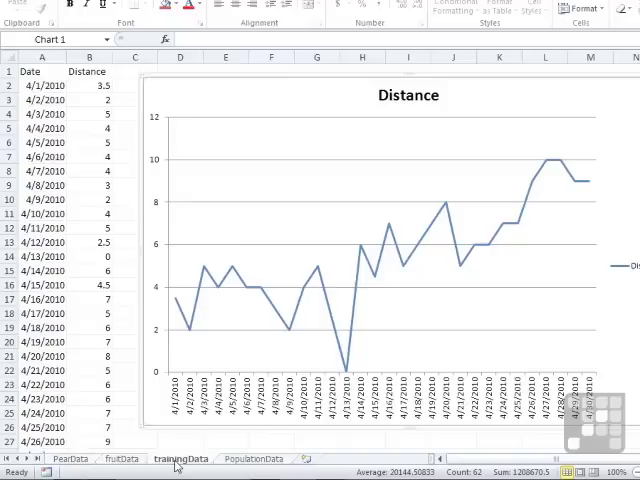
{"action": "left_click_drag", "start_coordinate": [43, 71], "coordinate": [87, 85]}
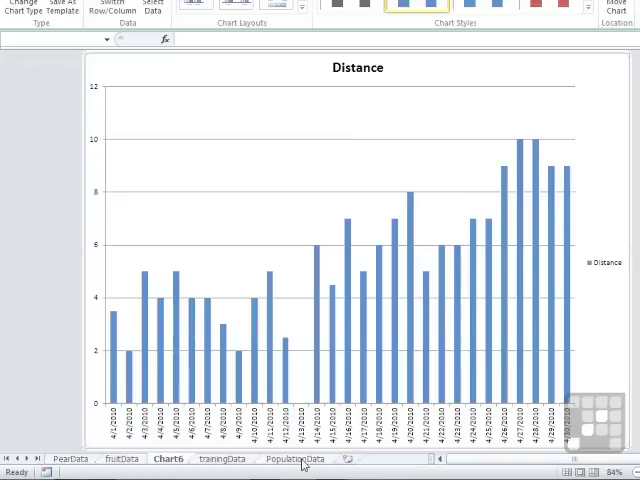
- Switch to the PopulationData sheet to chart population by continent
{"action": "left_click", "coordinate": [295, 458]}
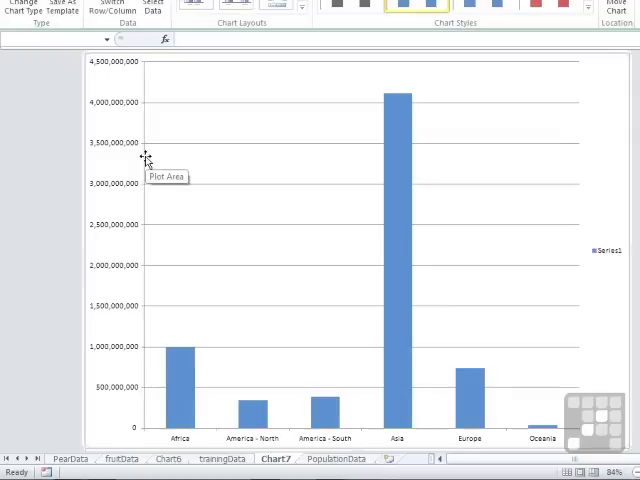
{"action": "mouse_move", "coordinate": [395, 336]}
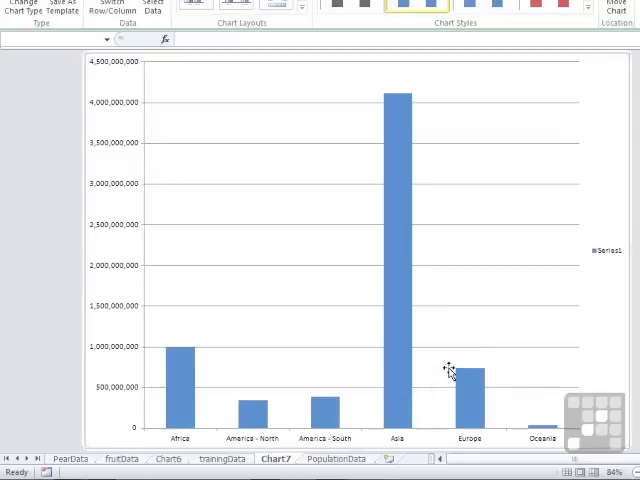
{"action": "mouse_move", "coordinate": [448, 356]}
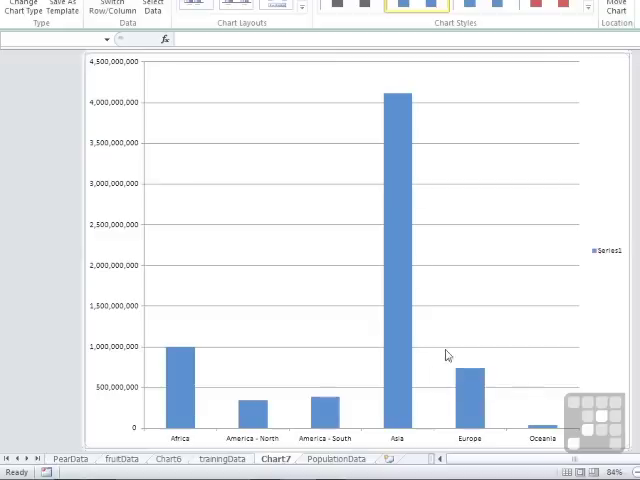